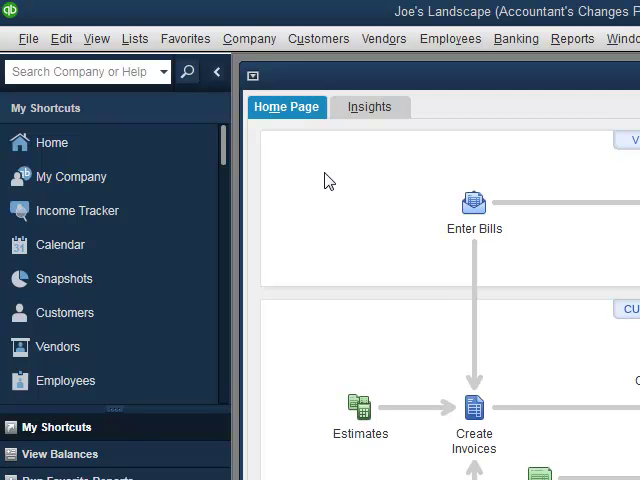
# Start Import Accountant's Changes from File via File > Utilities > Accountant's Changes.
pyautogui.click(28, 38)
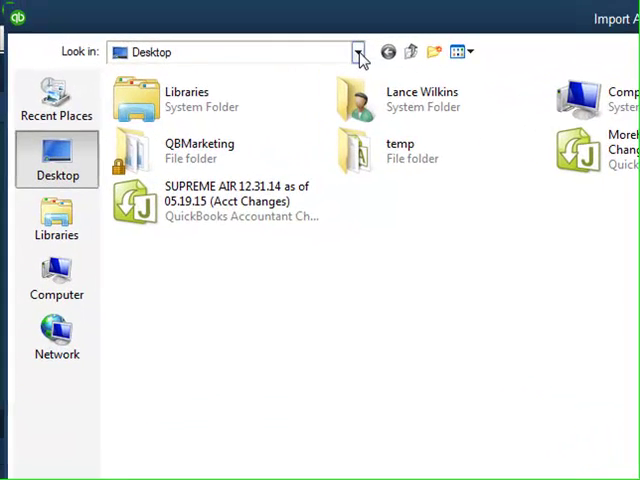
# Switch the Look in location to the removable disk holding Joe's Landscape Acct Changes.
pyautogui.click(360, 52)
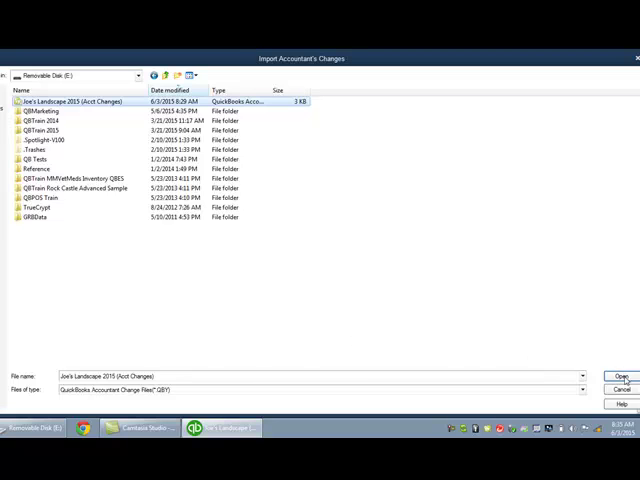
# Load the Joe's Landscape changes file, listing one changed ABC Office Supplies bill.
pyautogui.click(614, 376)
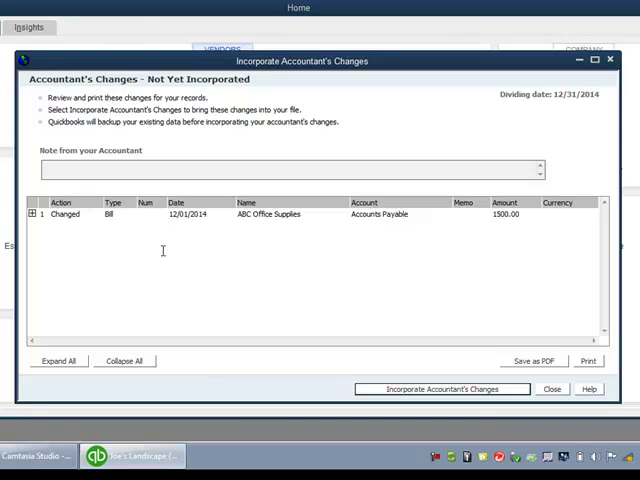
pyautogui.moveTo(64, 264)
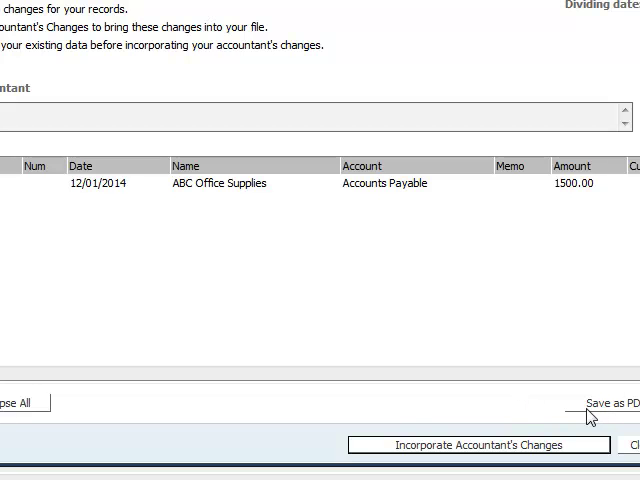
pyautogui.moveTo(596, 408)
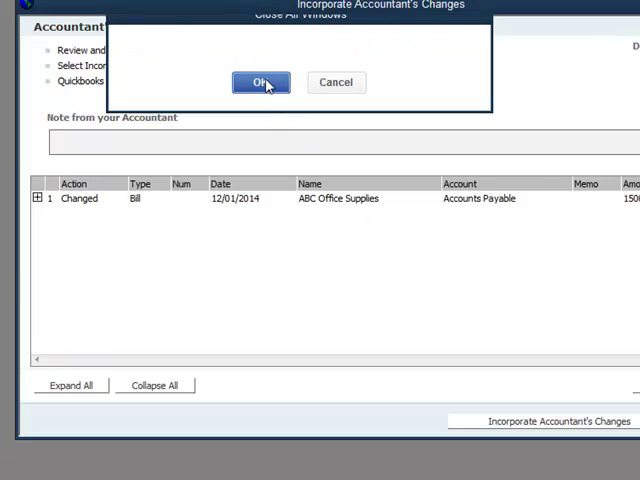
# Agree to close all windows and back up the Joe's Landscape company file first.
pyautogui.click(260, 82)
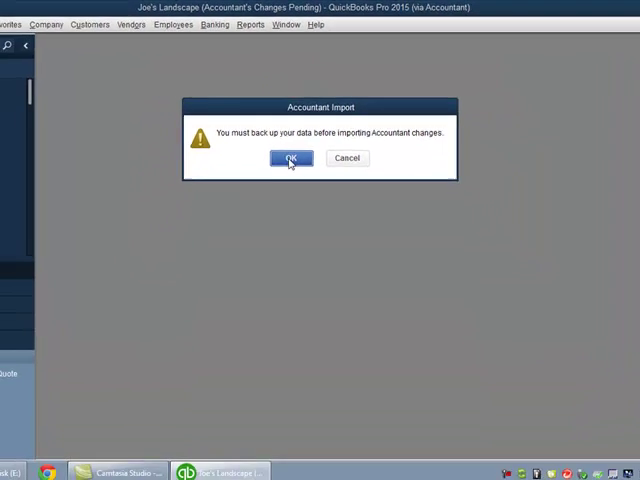
pyautogui.click(292, 158)
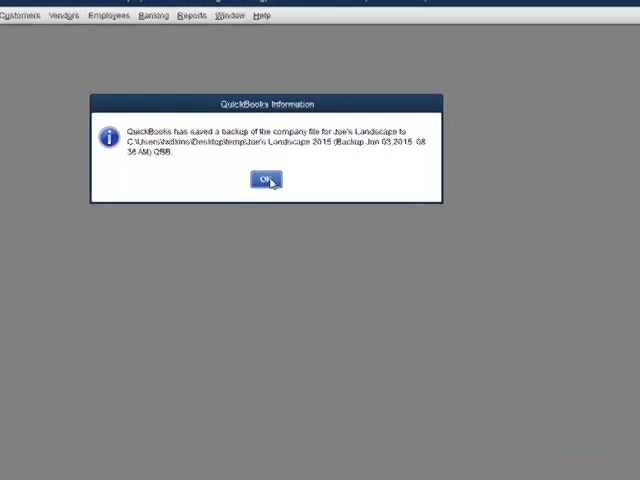
# Acknowledge the saved backup and the created changes PDF to complete the import.
pyautogui.click(264, 180)
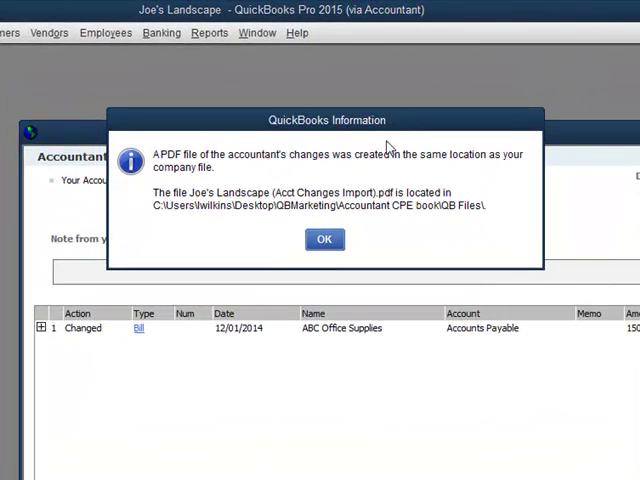
pyautogui.moveTo(236, 170)
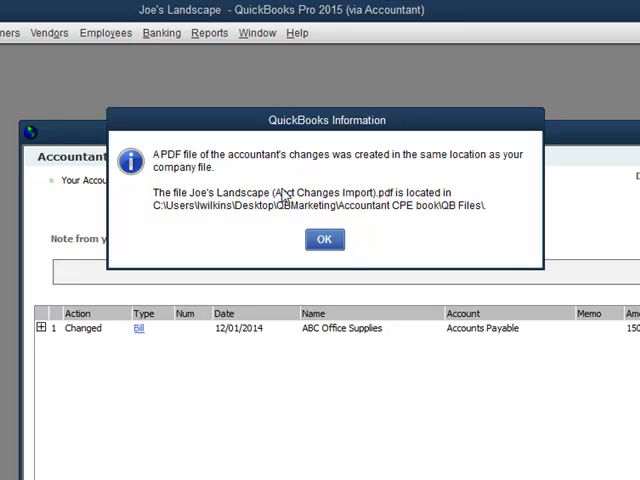
pyautogui.click(324, 240)
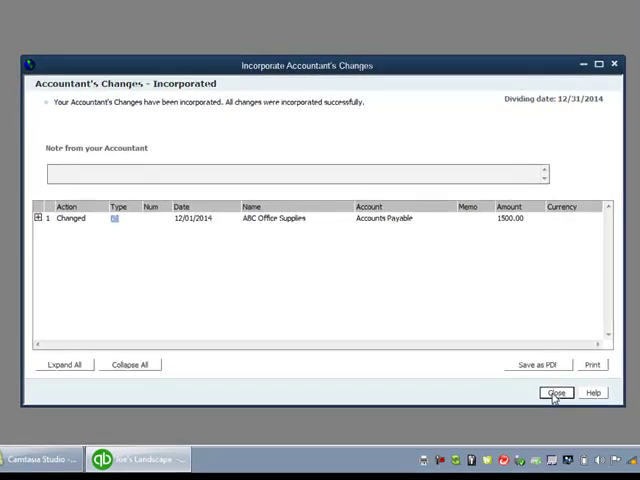
# Dismiss the incorporated changes summary and the Closing Date prompt, landing on Home.
pyautogui.click(556, 392)
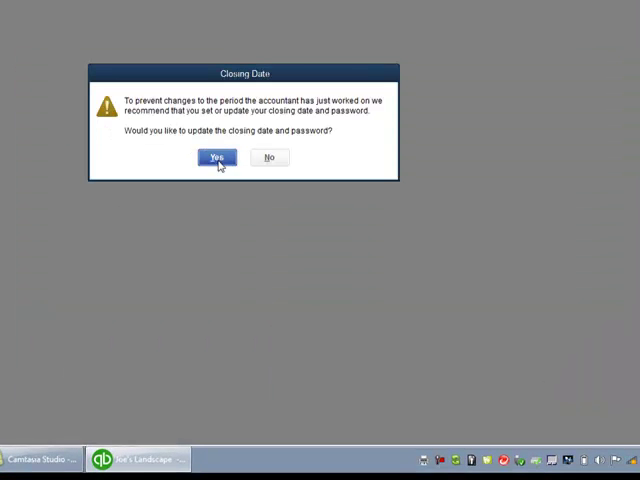
pyautogui.click(268, 156)
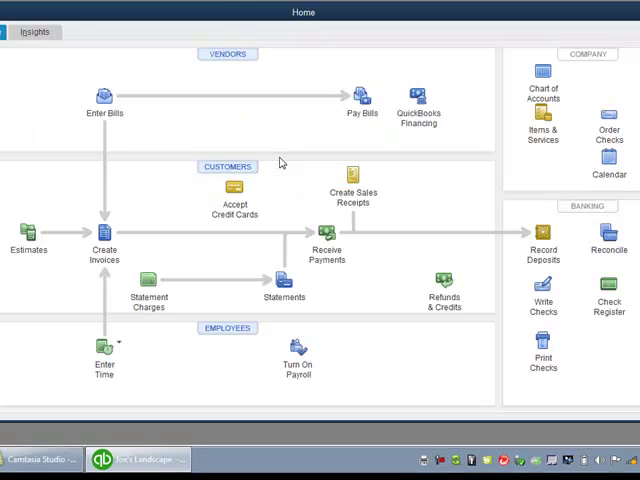